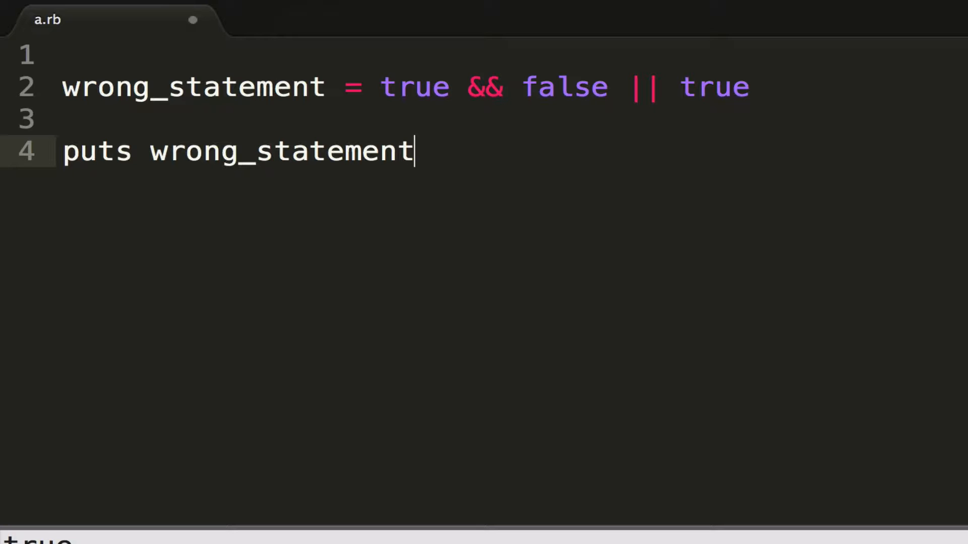
Step: Write line 3 as nil with the comment '# absence of any object'
{"action": "type", "text": "n"}
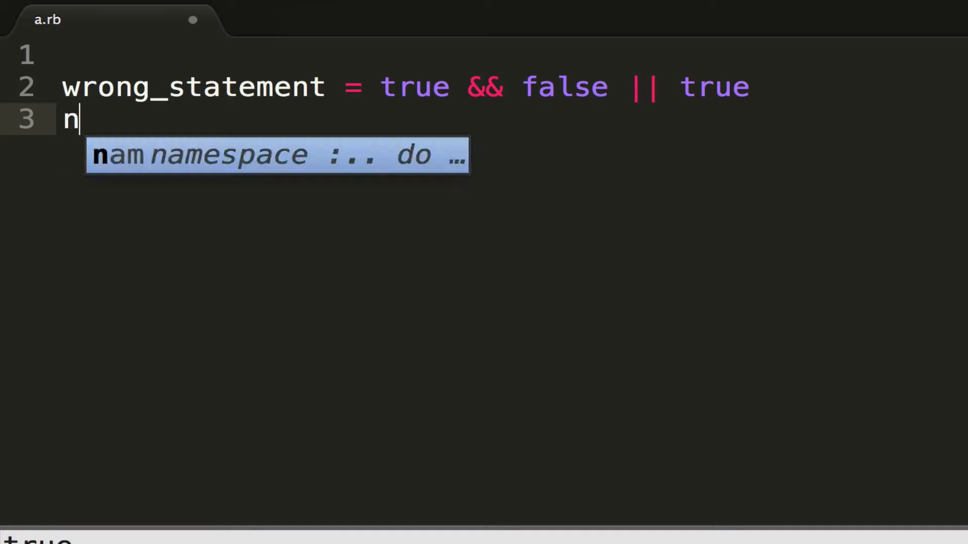
{"action": "type", "text": "il"}
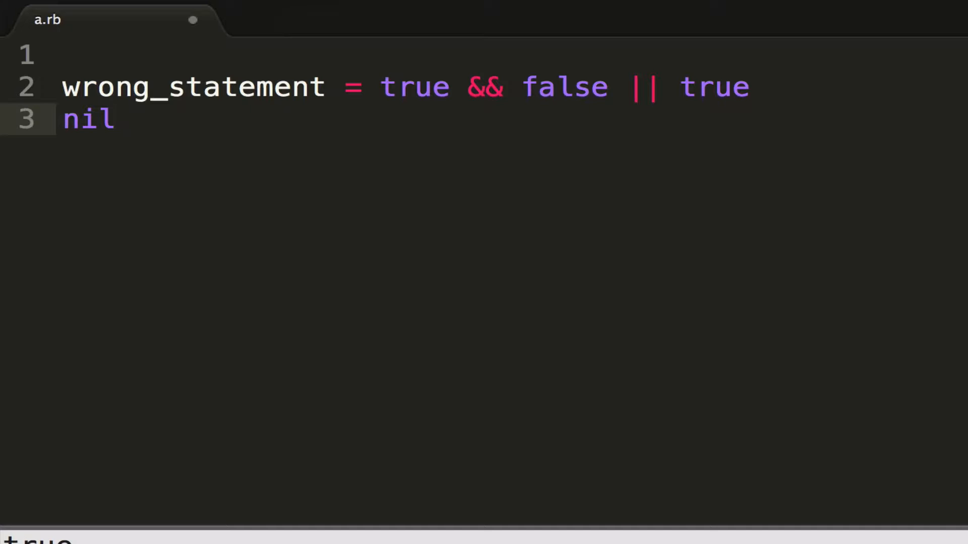
{"action": "type", "text": "# absen"}
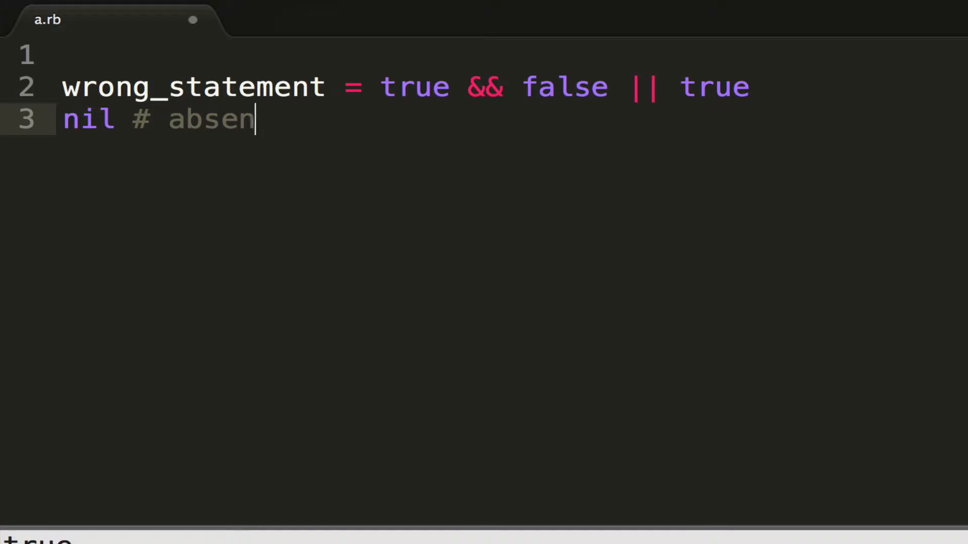
{"action": "type", "text": "ce of any"}
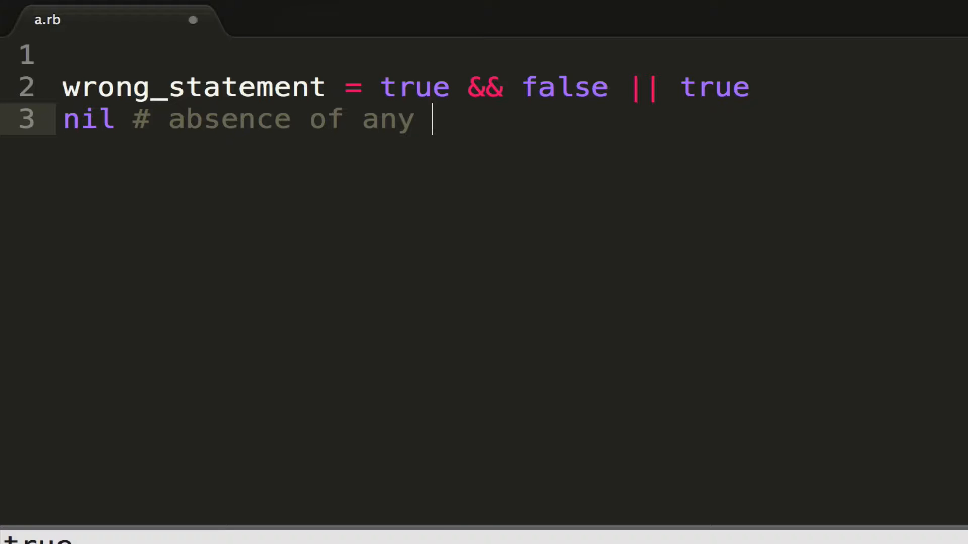
{"action": "type", "text": "object"}
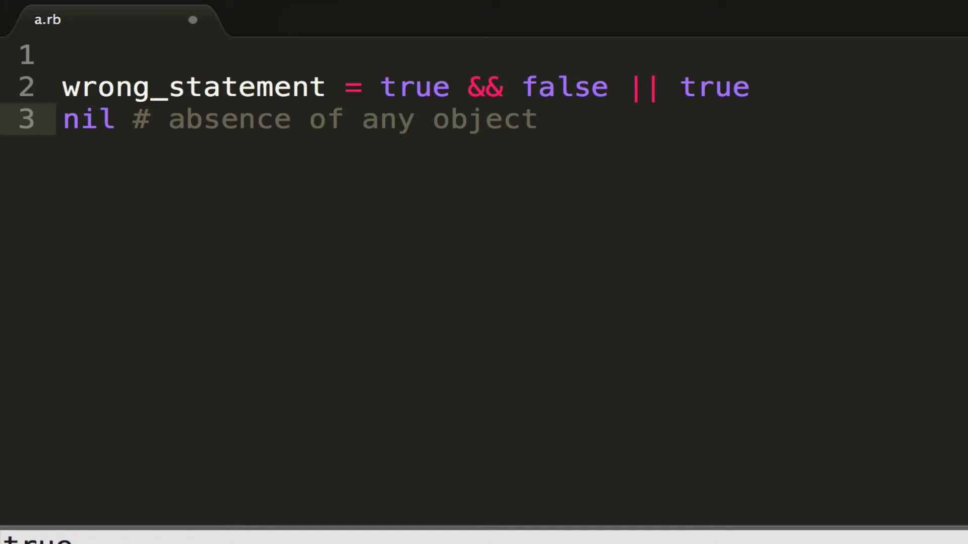
Step: Add a = nil and an 'if a' block with puts "hello", then build it
{"action": "key", "text": "Return"}
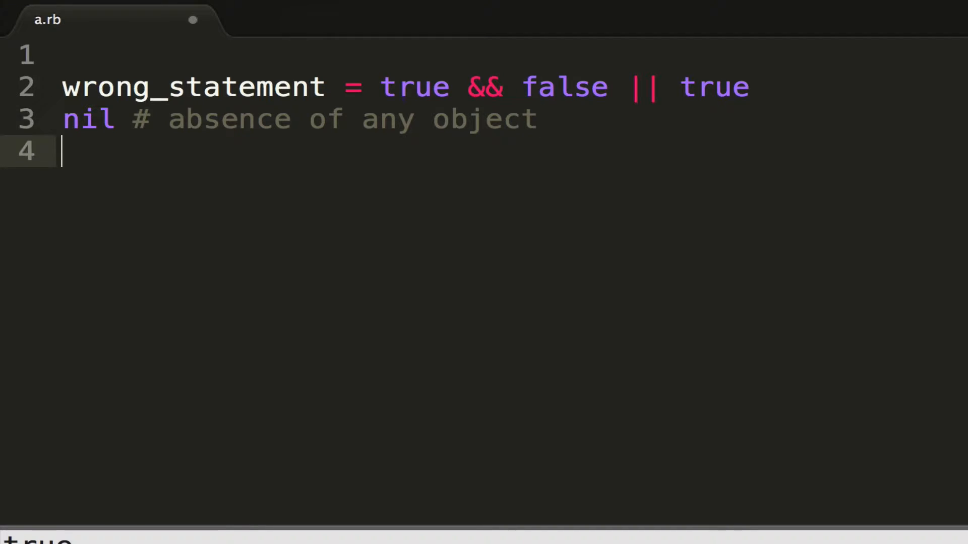
{"action": "type", "text": "a = nil"}
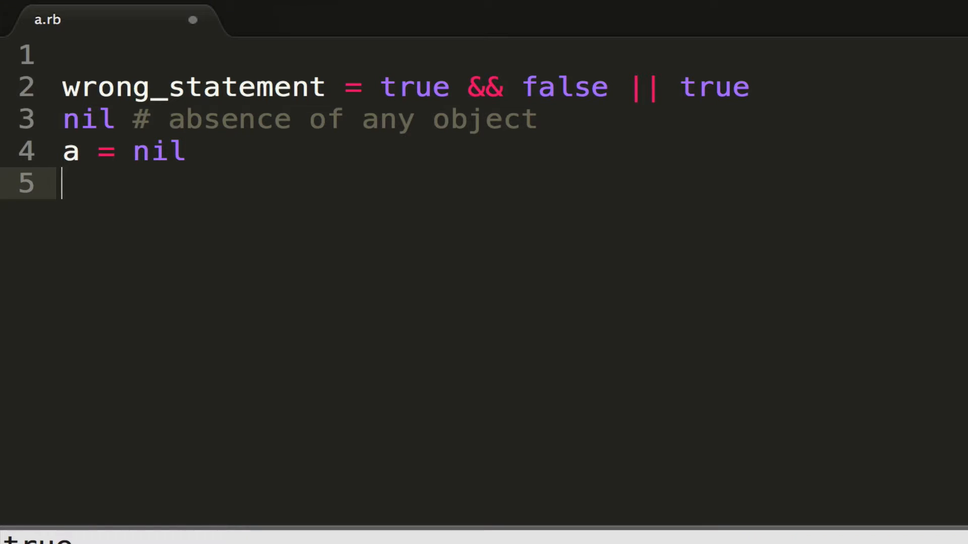
{"action": "type", "text": "if a"}
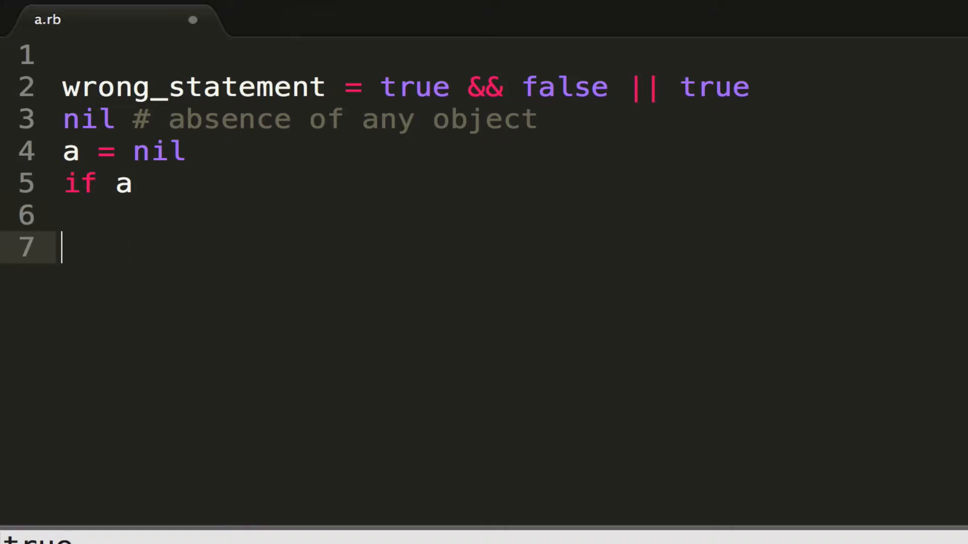
{"action": "type", "text": "puts \"he\""}
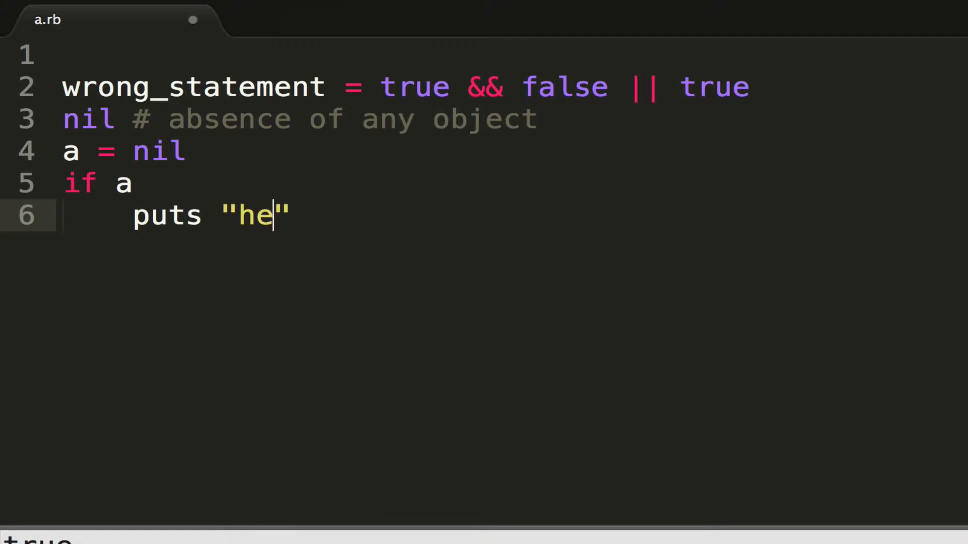
{"action": "type", "text": "llo"}
{"action": "type", "text": "end"}
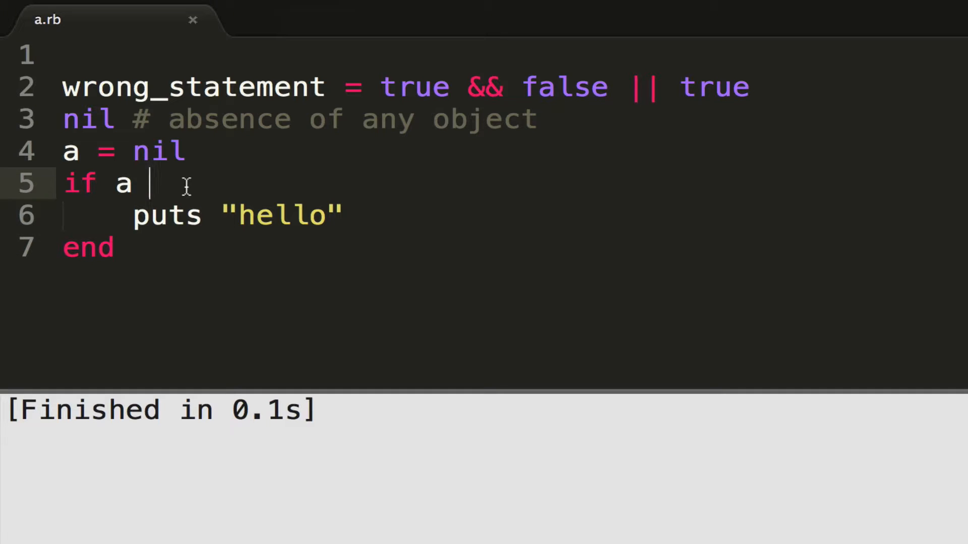
Step: Run the if with conditions 2, 0 and "aoue", each printing hello
{"action": "type", "text": "2"}
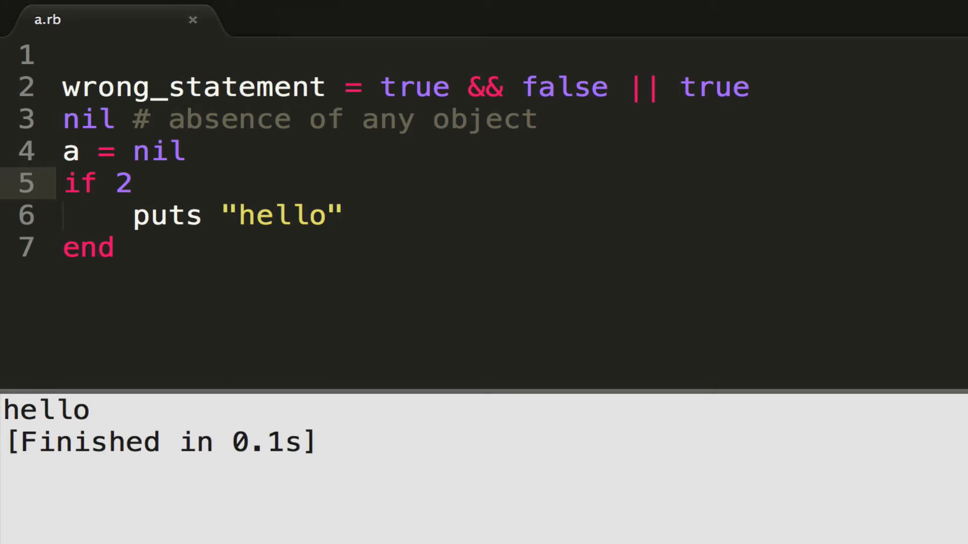
{"action": "mouse_move", "coordinate": [432, 390]}
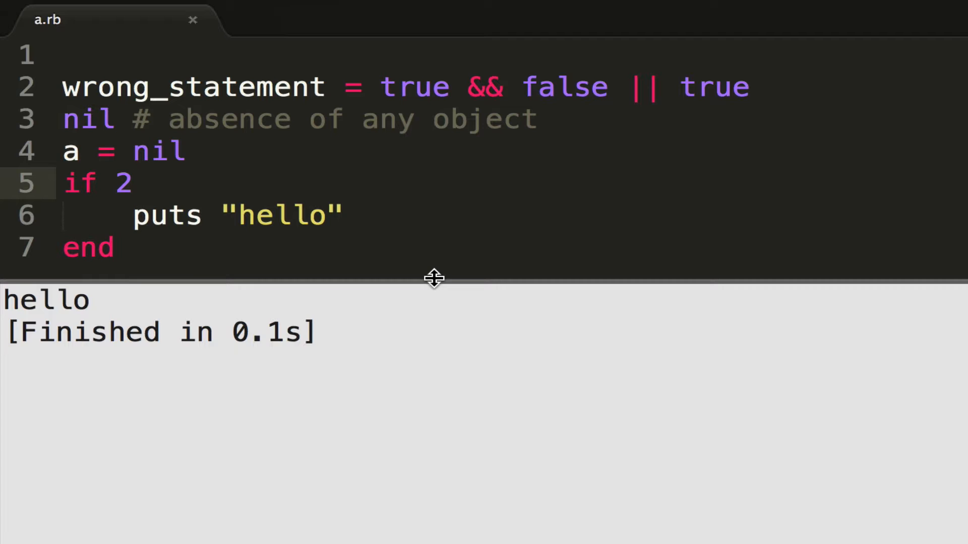
{"action": "type", "text": "0"}
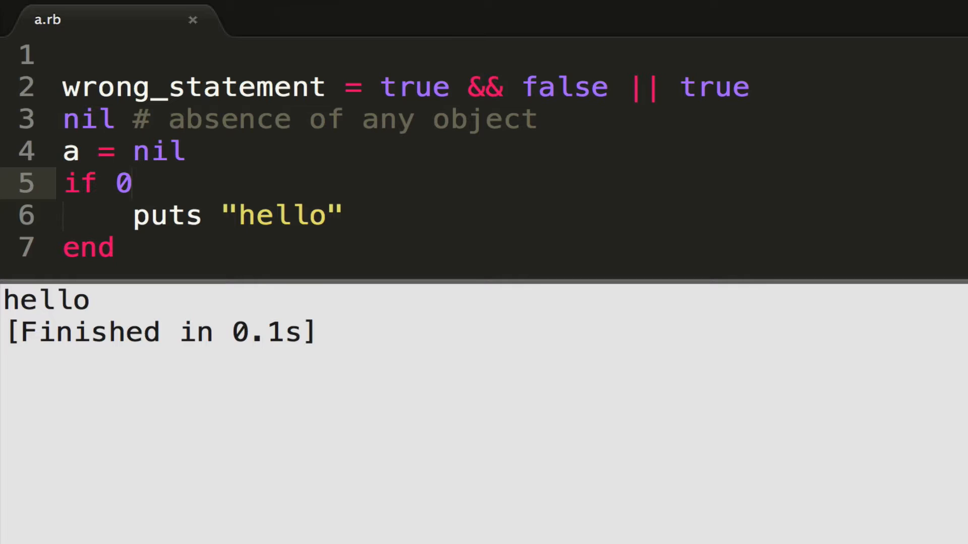
{"action": "type", "text": "\"aoue\""}
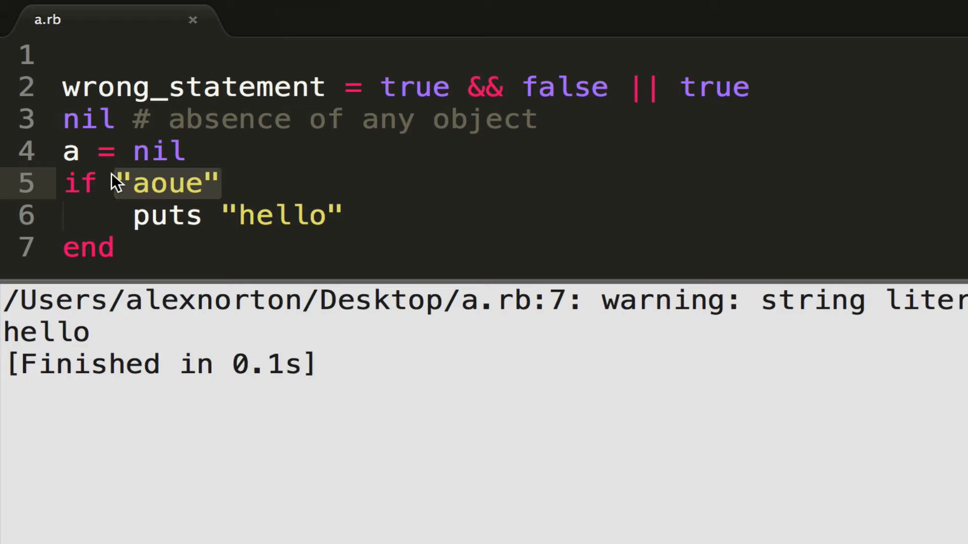
Step: Build with conditions nil, nil && true, then nil || true
{"action": "key", "text": "Delete"}
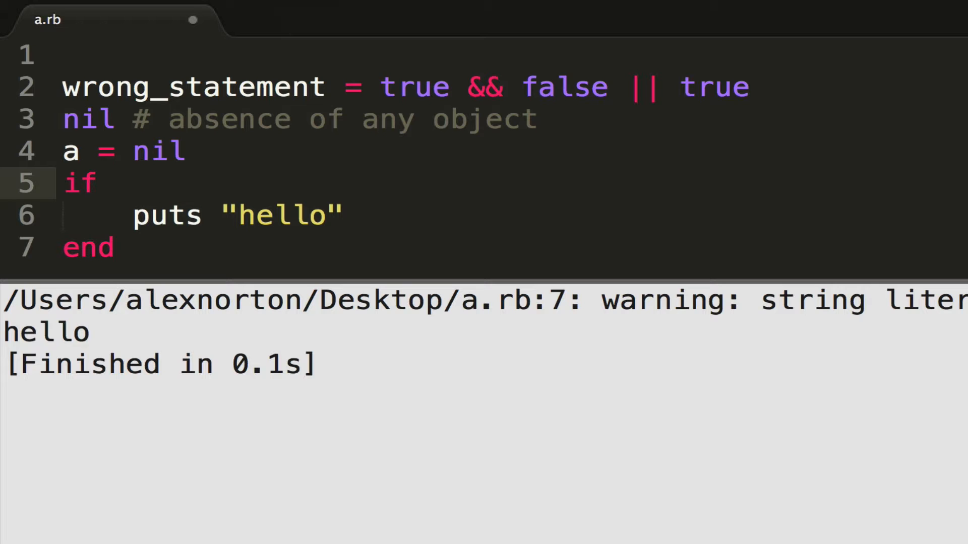
{"action": "type", "text": "nil"}
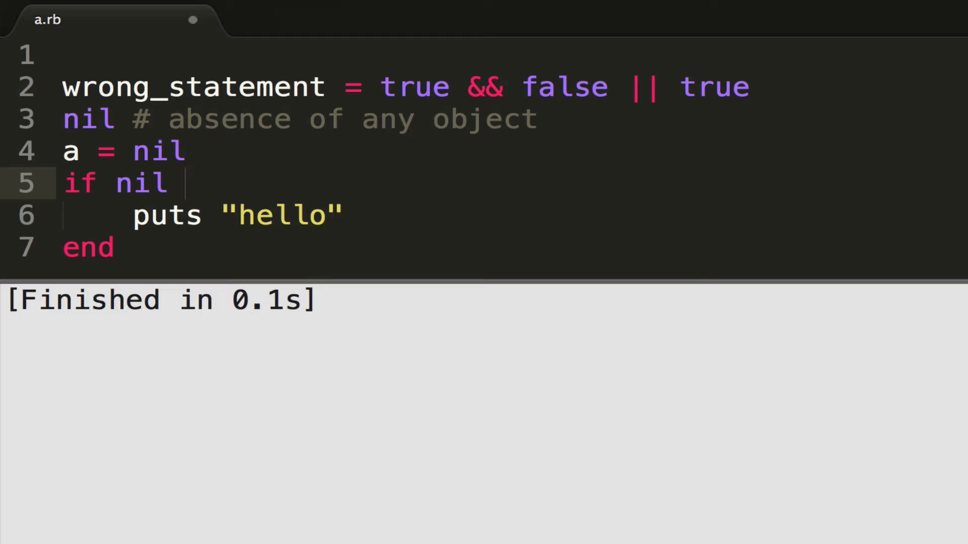
{"action": "type", "text": "&&"}
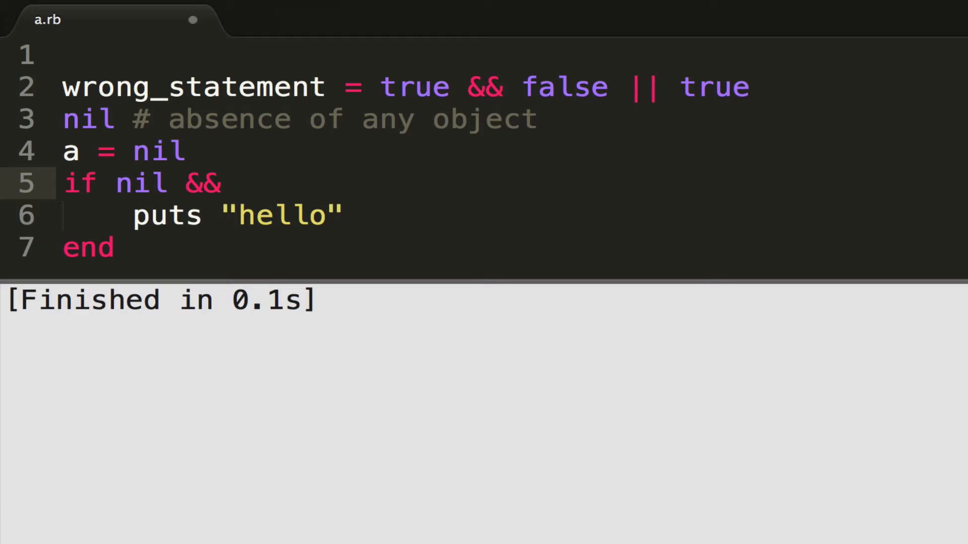
{"action": "type", "text": "true"}
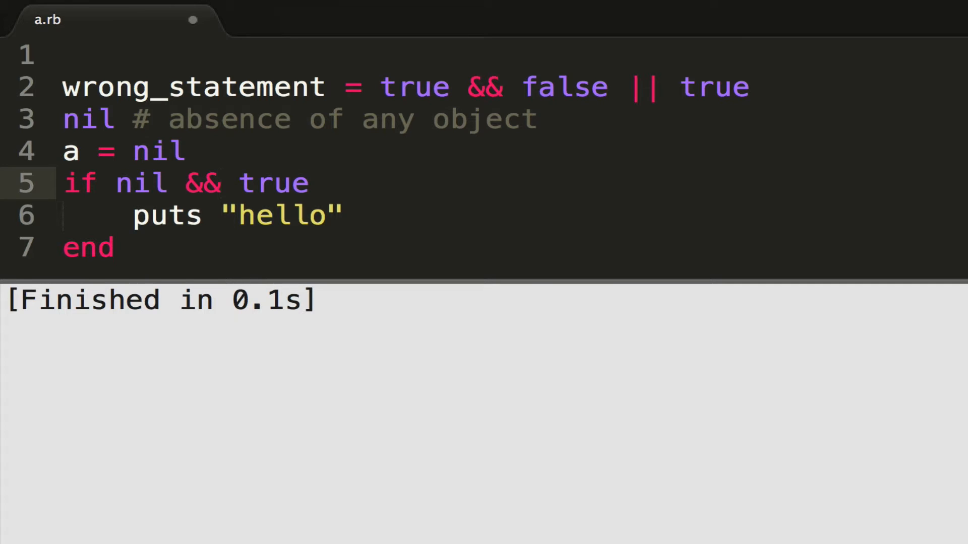
{"action": "type", "text": "||"}
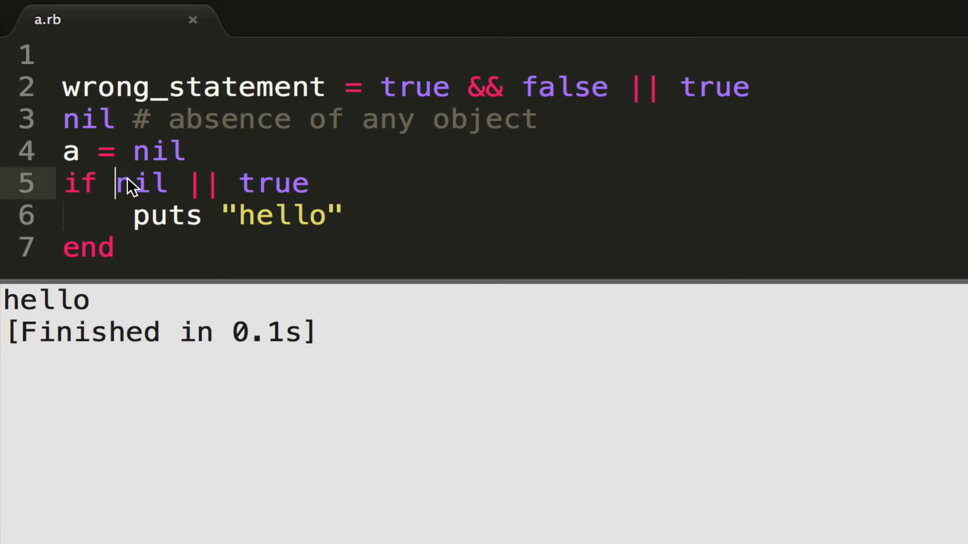
Step: Change the condition to (nil || true) && false and run it
{"action": "type", "text": "("}
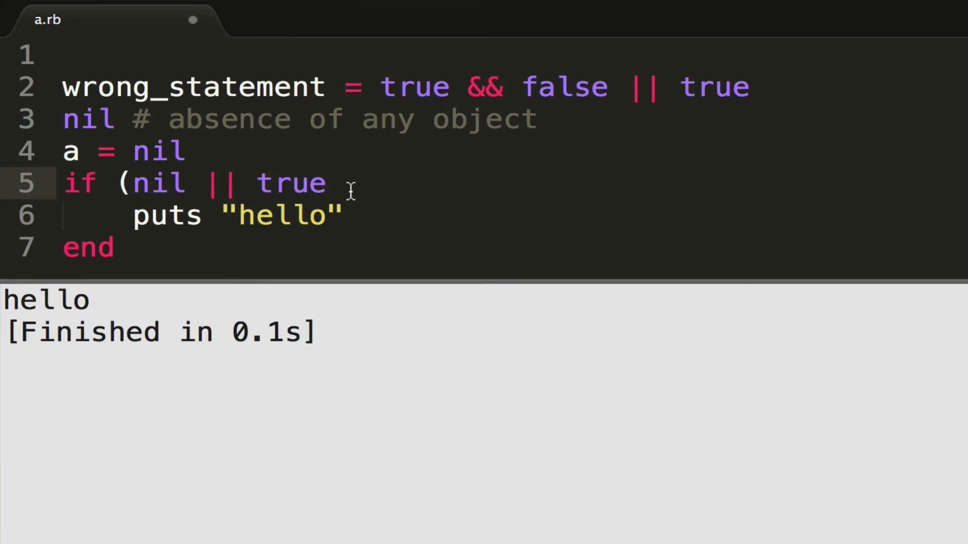
{"action": "type", "text": ")"}
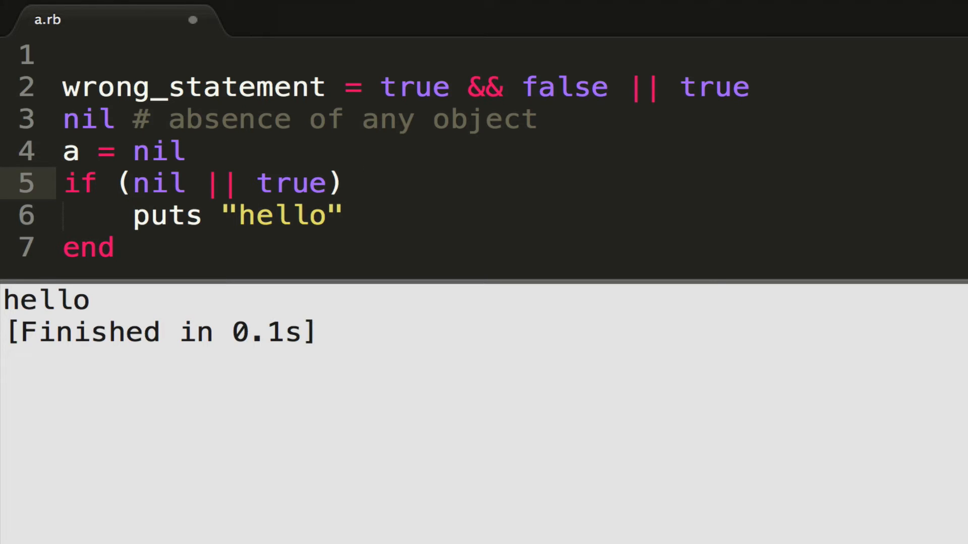
{"action": "type", "text": "&&"}
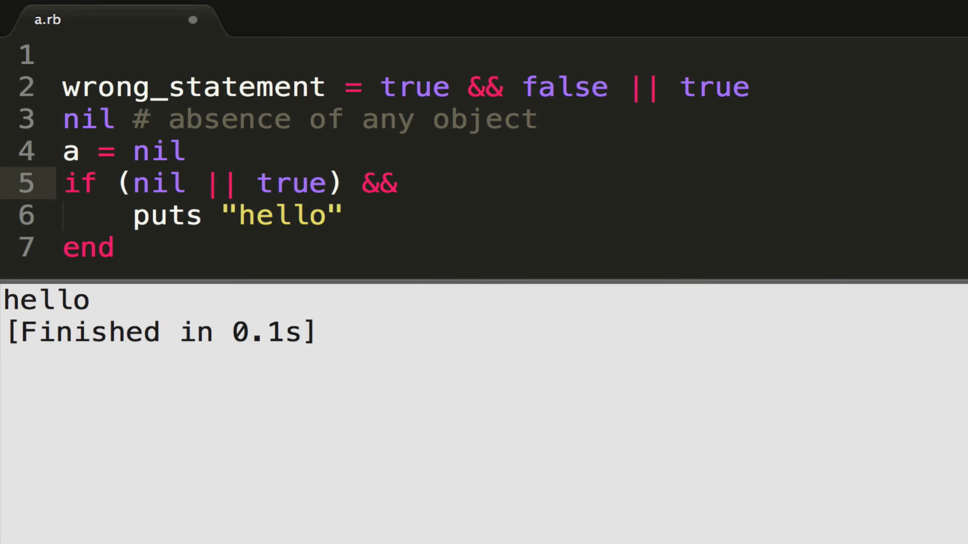
{"action": "type", "text": "false"}
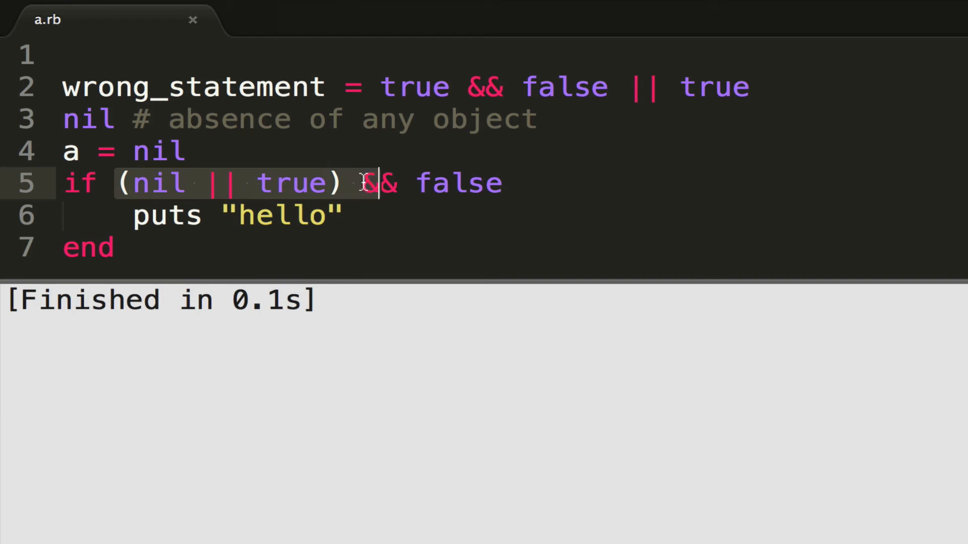
{"action": "mouse_move", "coordinate": [349, 191]}
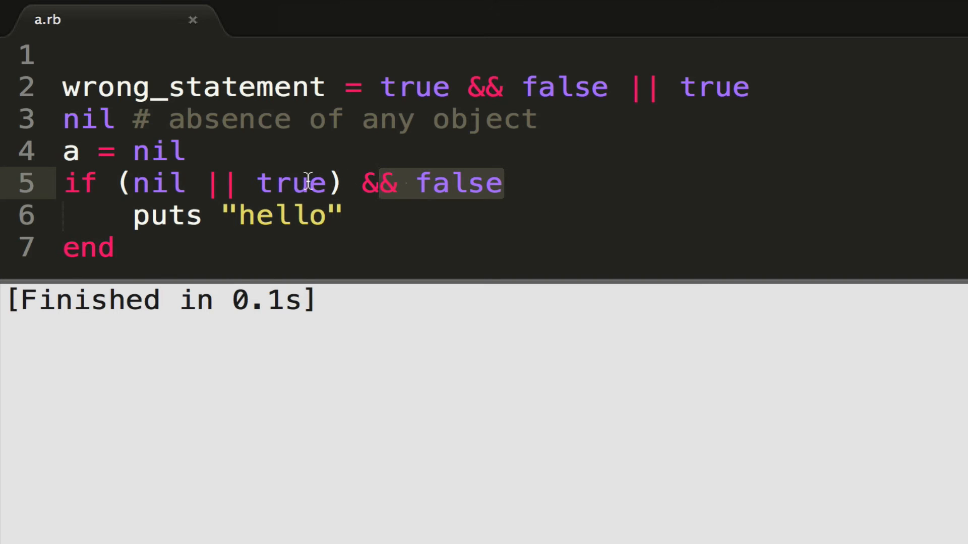
{"action": "left_click", "coordinate": [520, 223]}
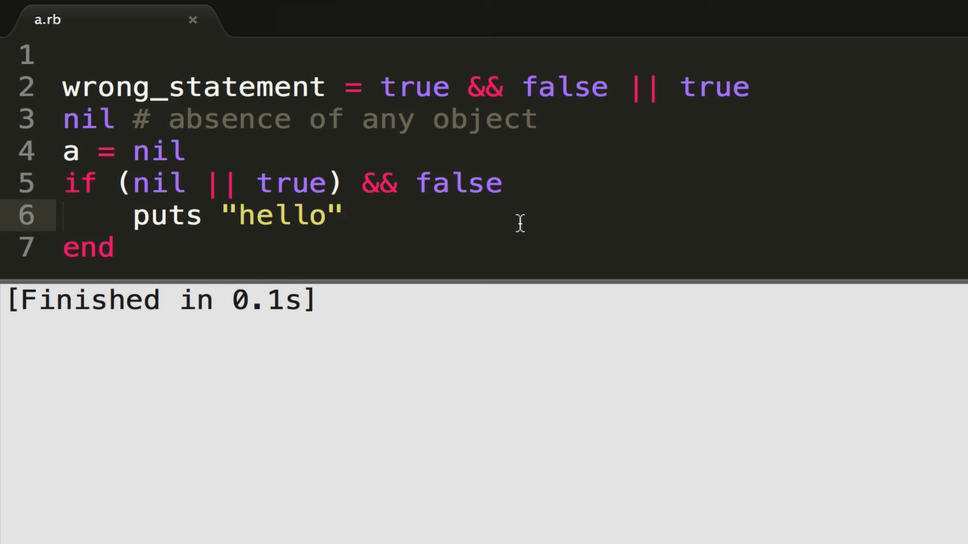